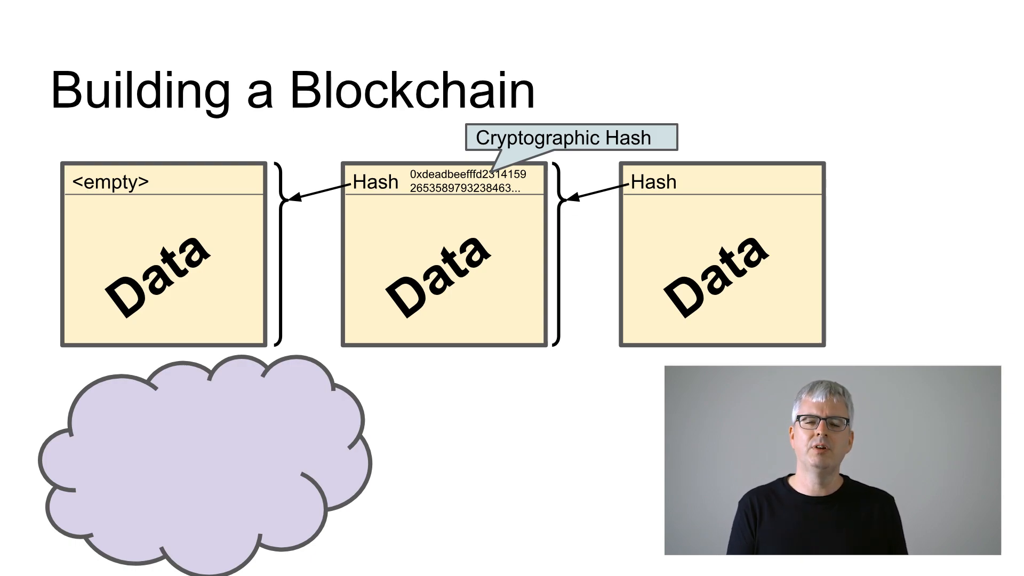
{"action": "key", "text": "Right"}
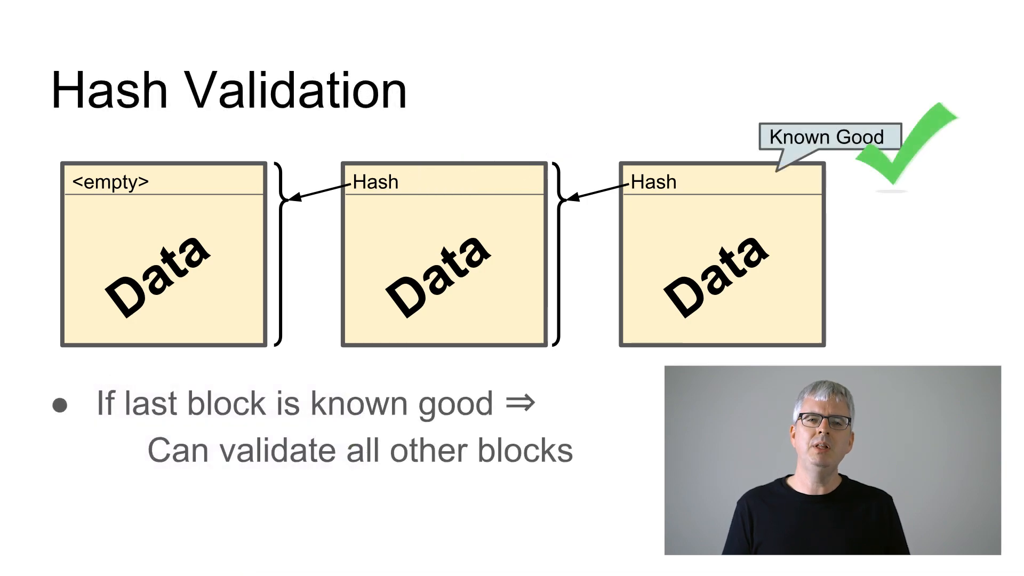